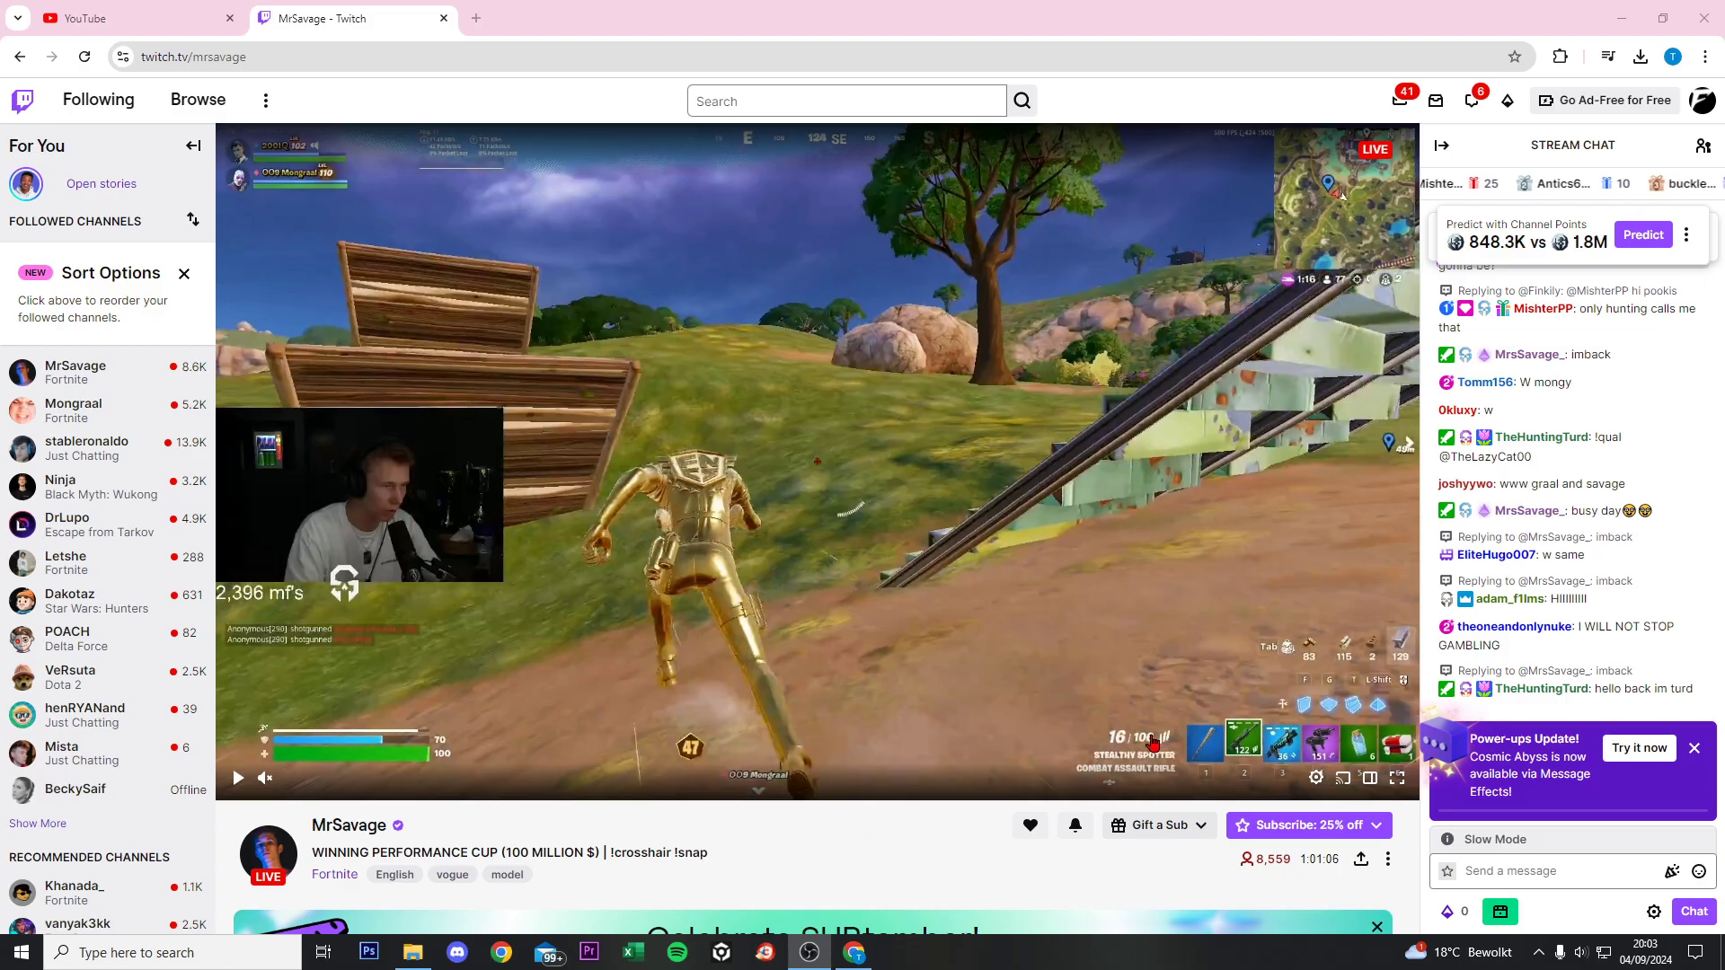
# Step: Resume the live stream and start a new clip from the player
pyautogui.click(879, 627)
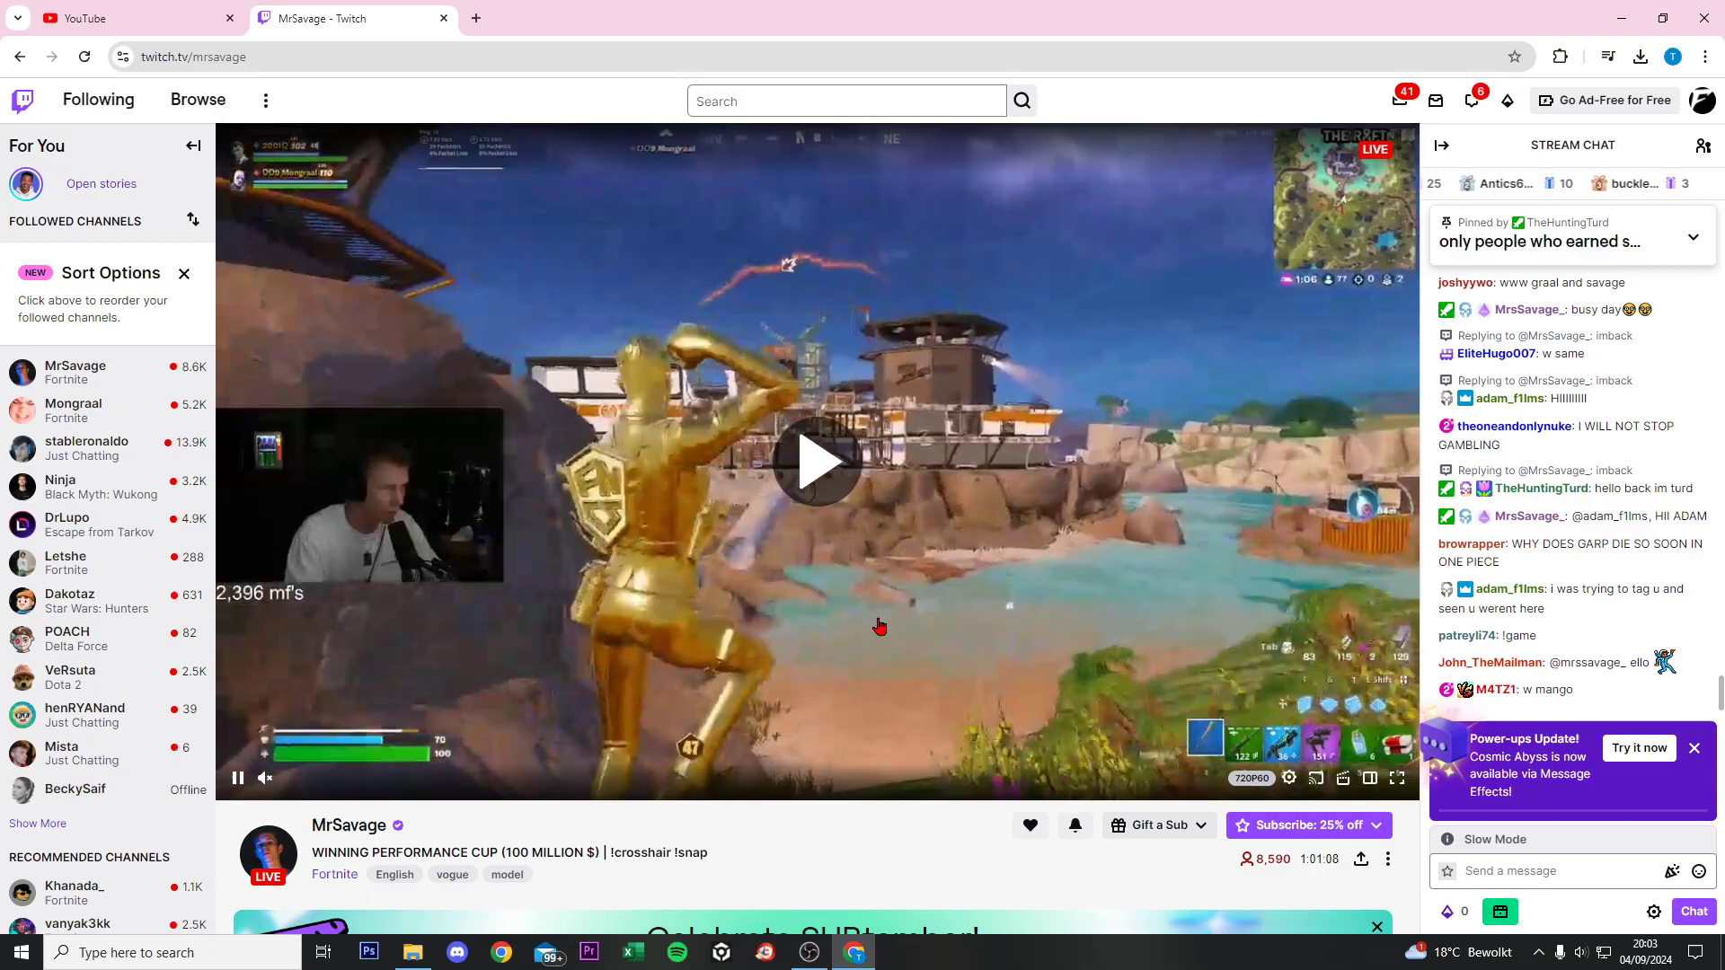
pyautogui.click(820, 474)
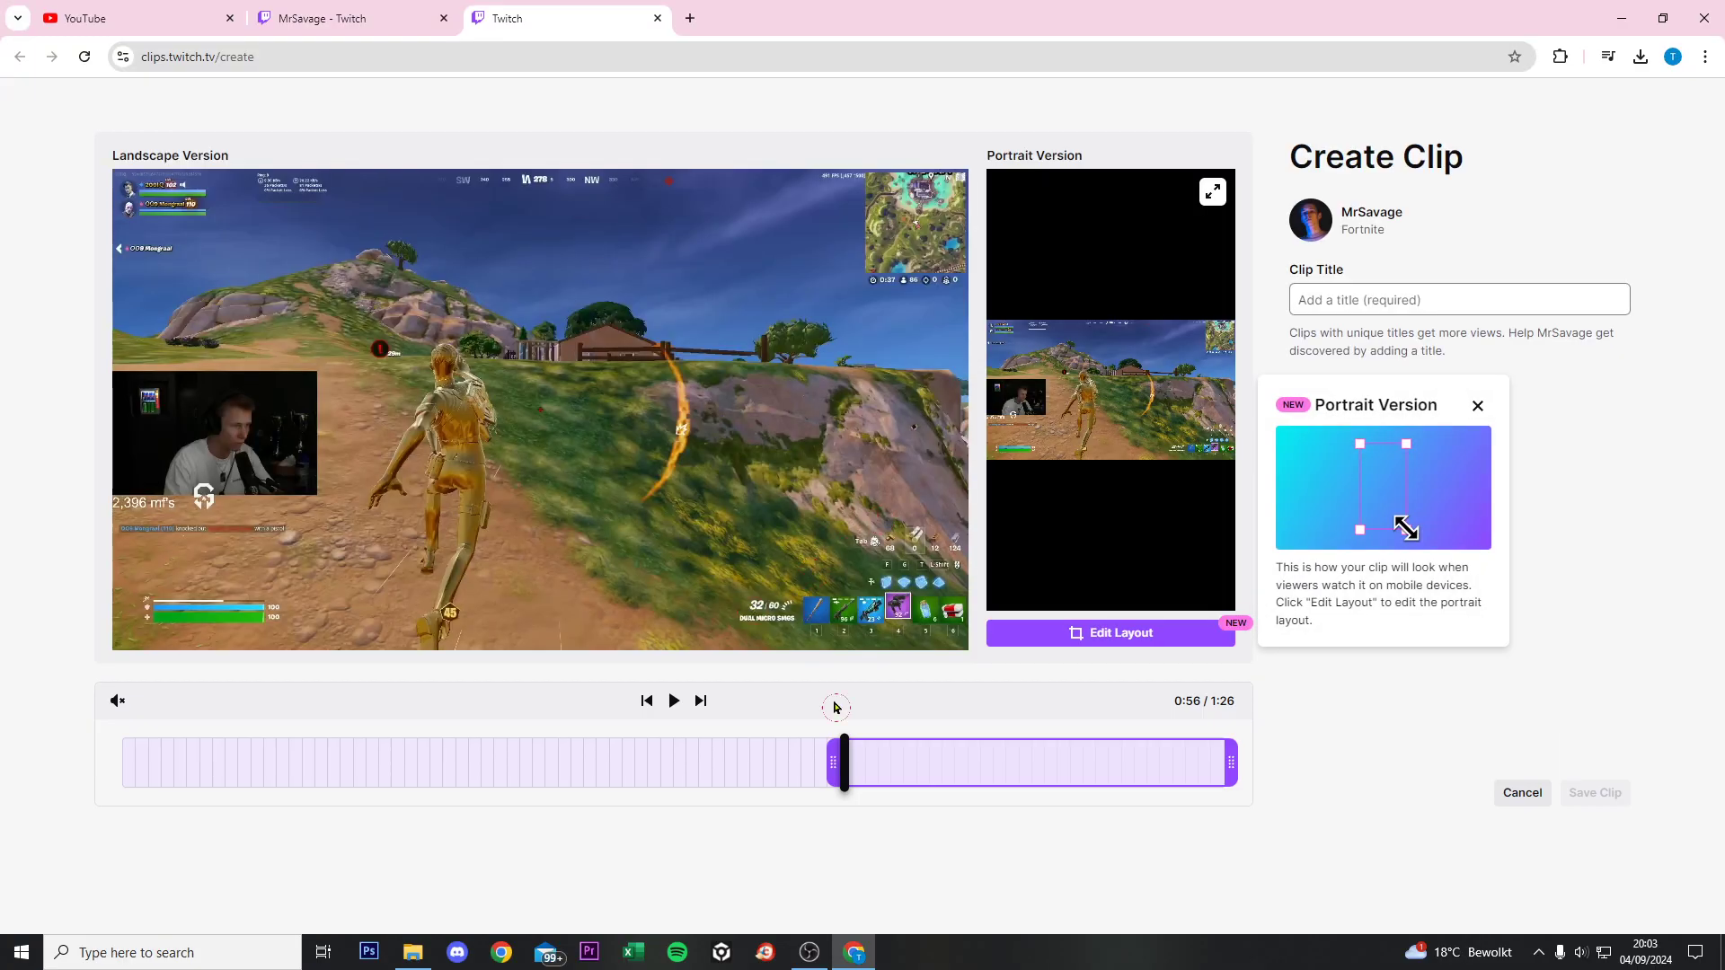
# Step: Dismiss the portrait tip and trim the clip to 10.0 of 60s, spanning 0:55 to 1:05
pyautogui.click(672, 701)
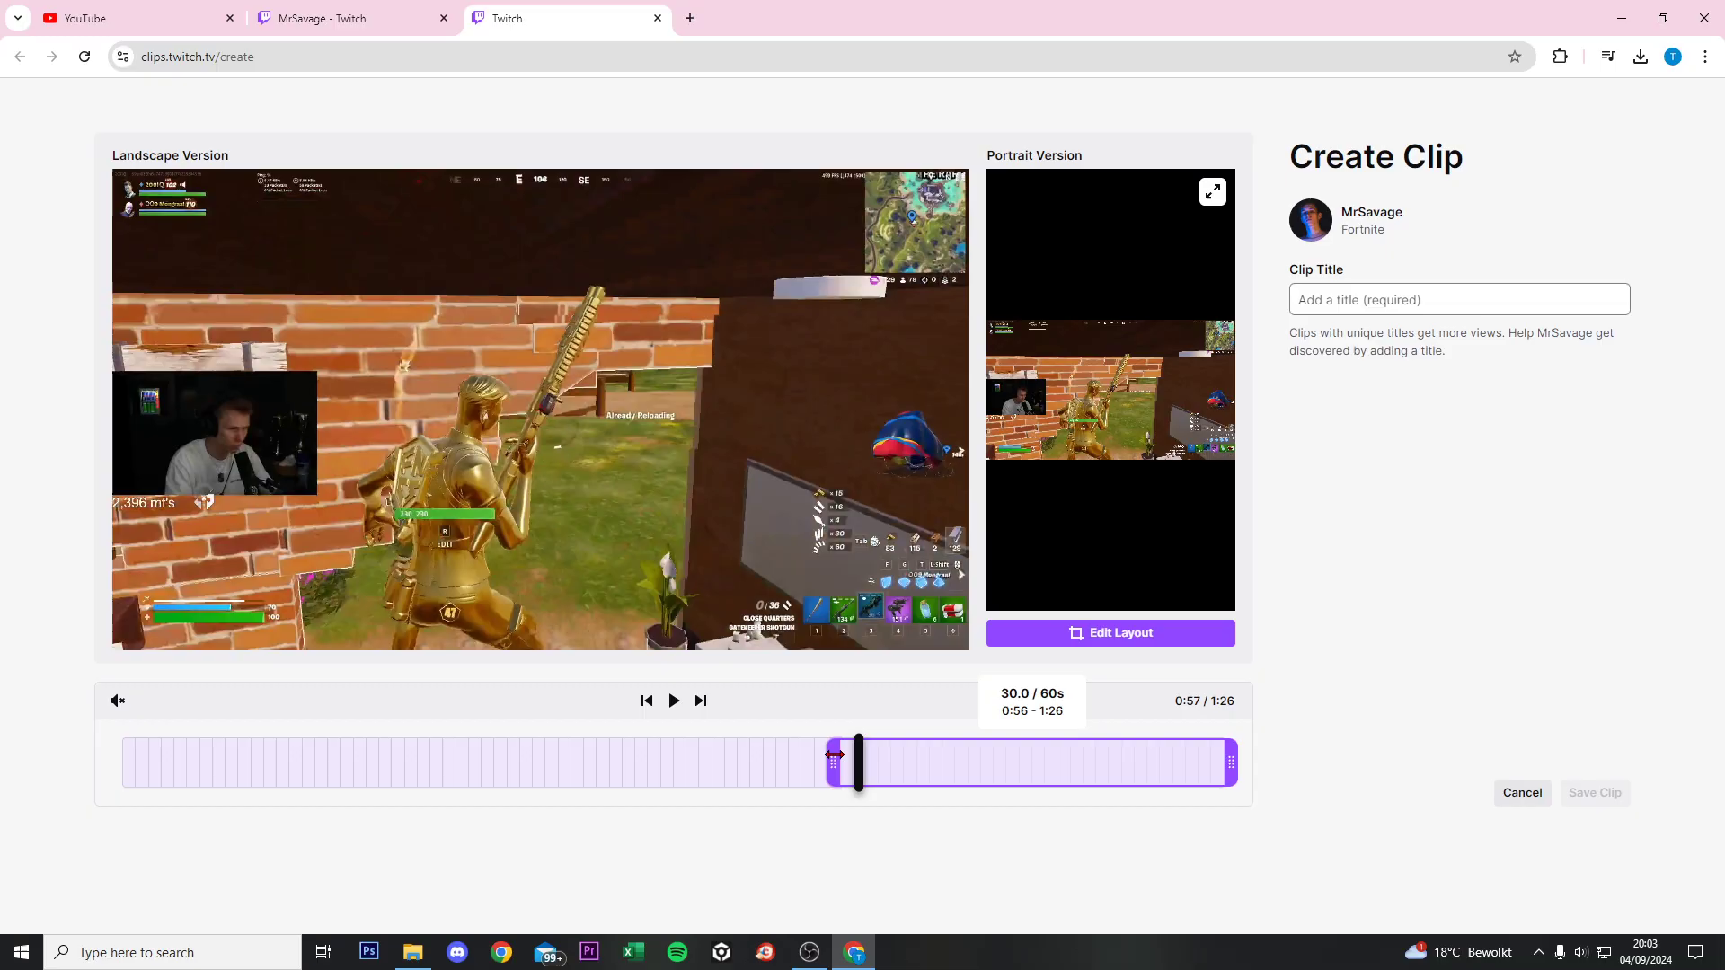
pyautogui.moveTo(856, 762); pyautogui.dragTo(460, 762)
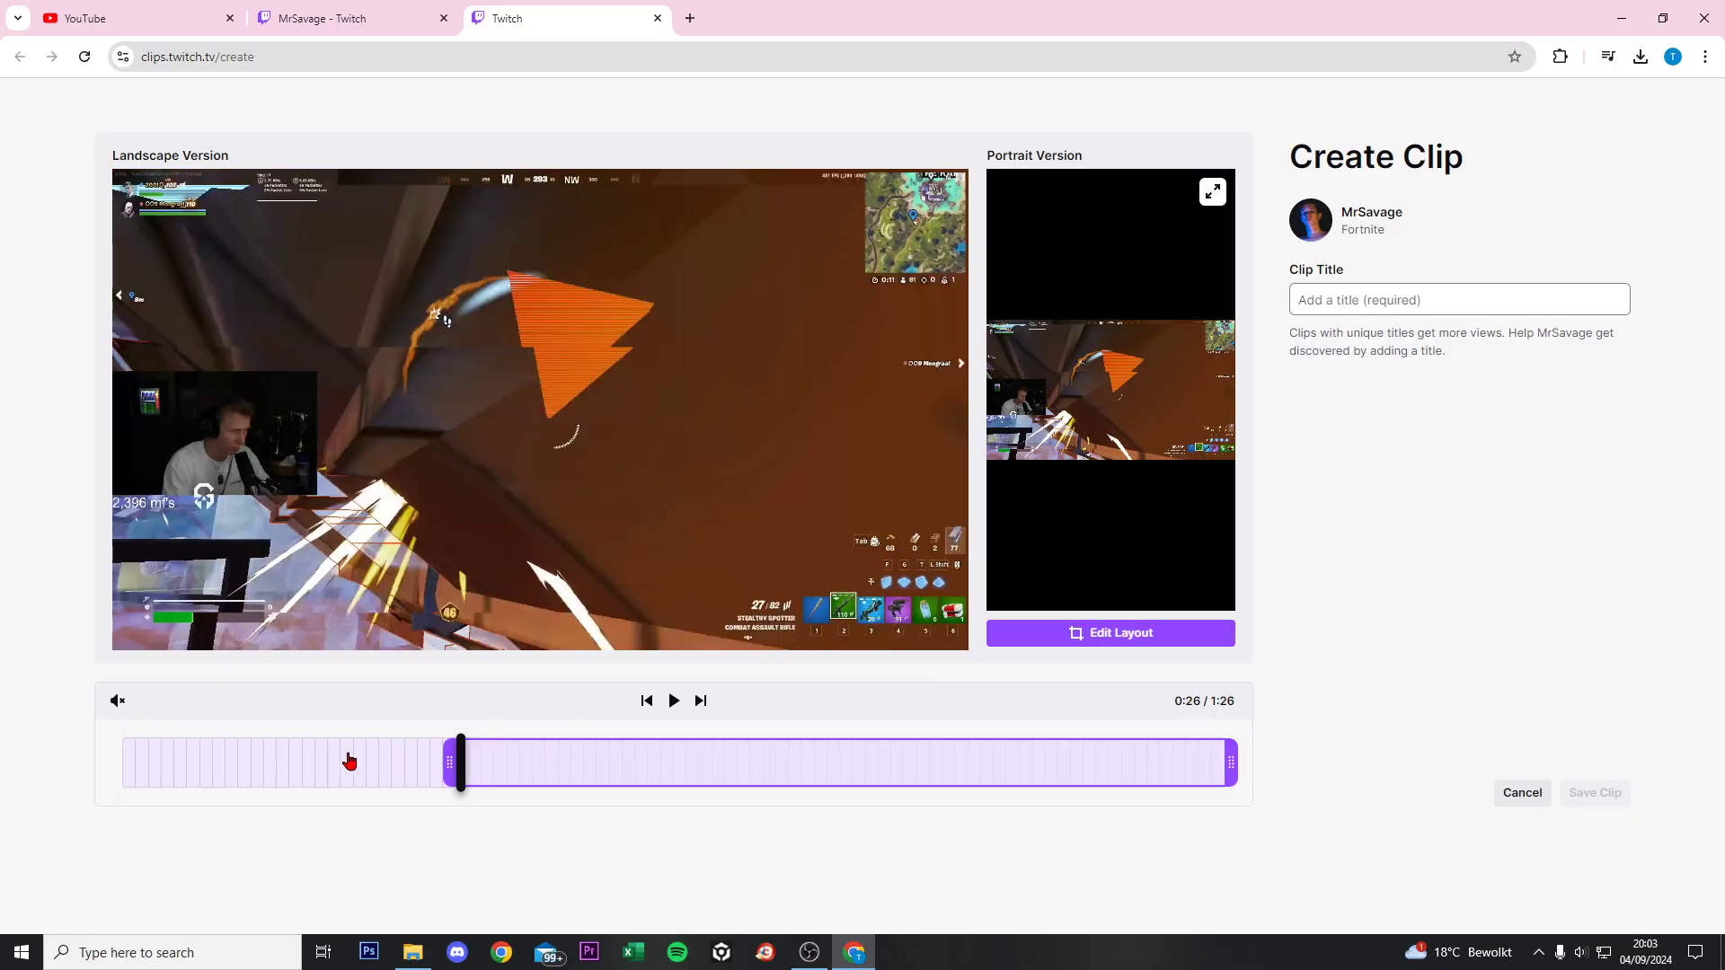
pyautogui.moveTo(458, 762); pyautogui.dragTo(415, 762)
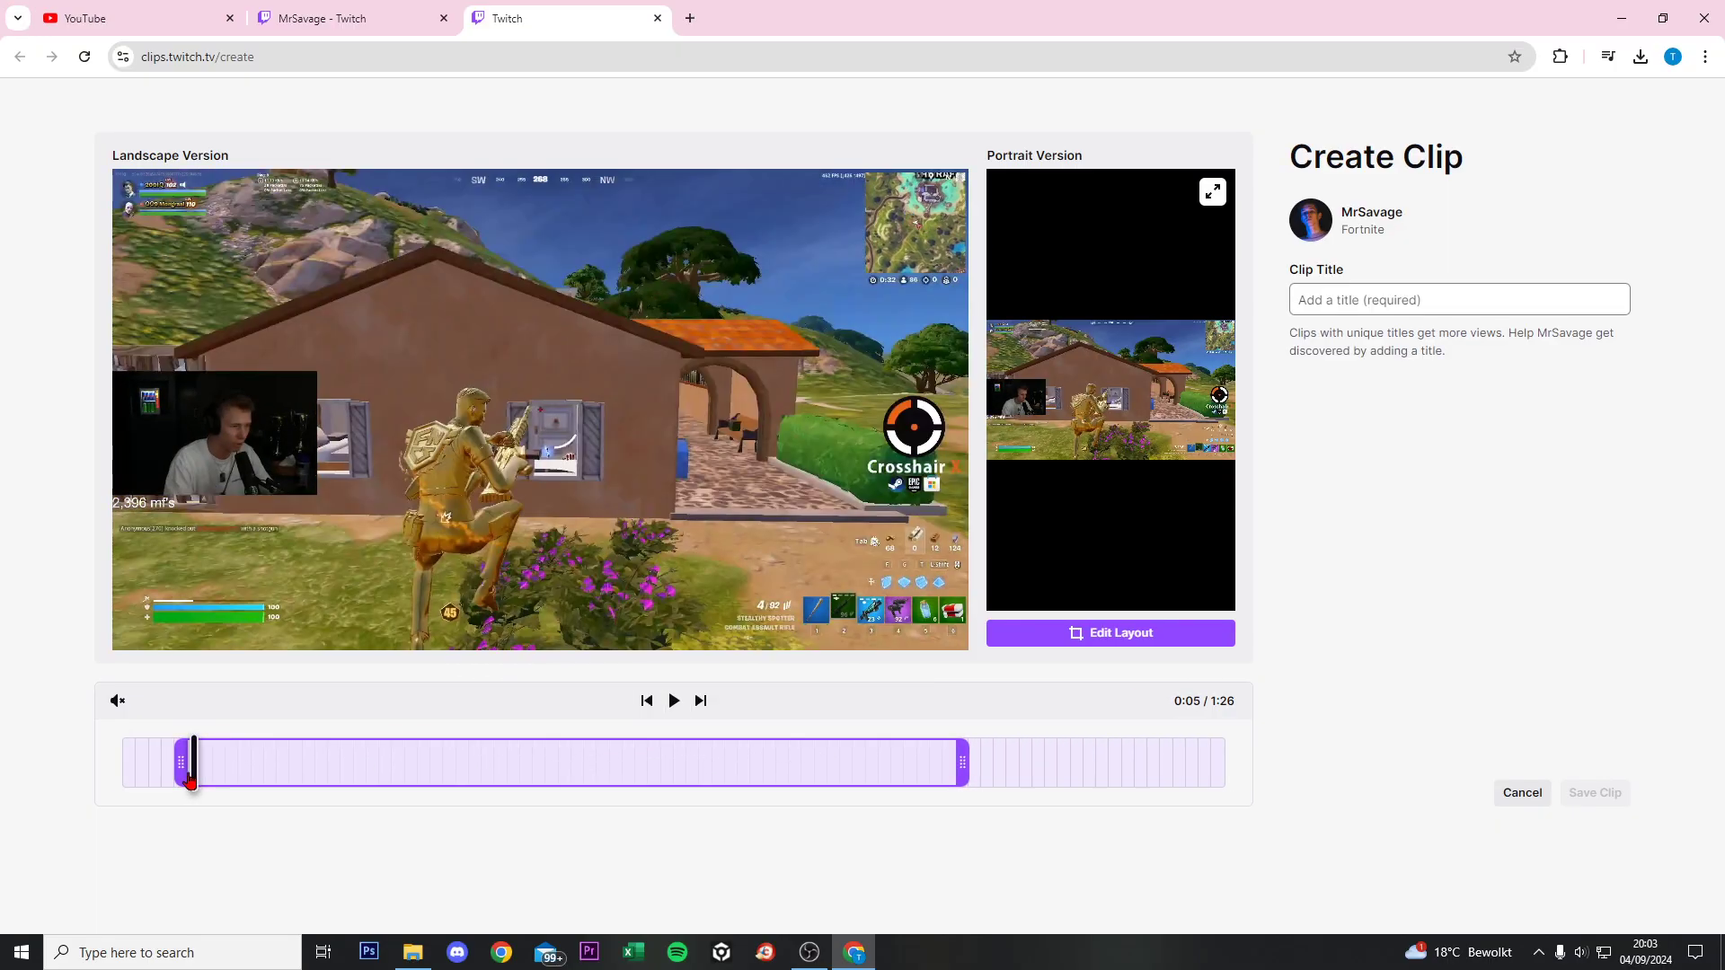
pyautogui.moveTo(189, 762); pyautogui.dragTo(768, 762)
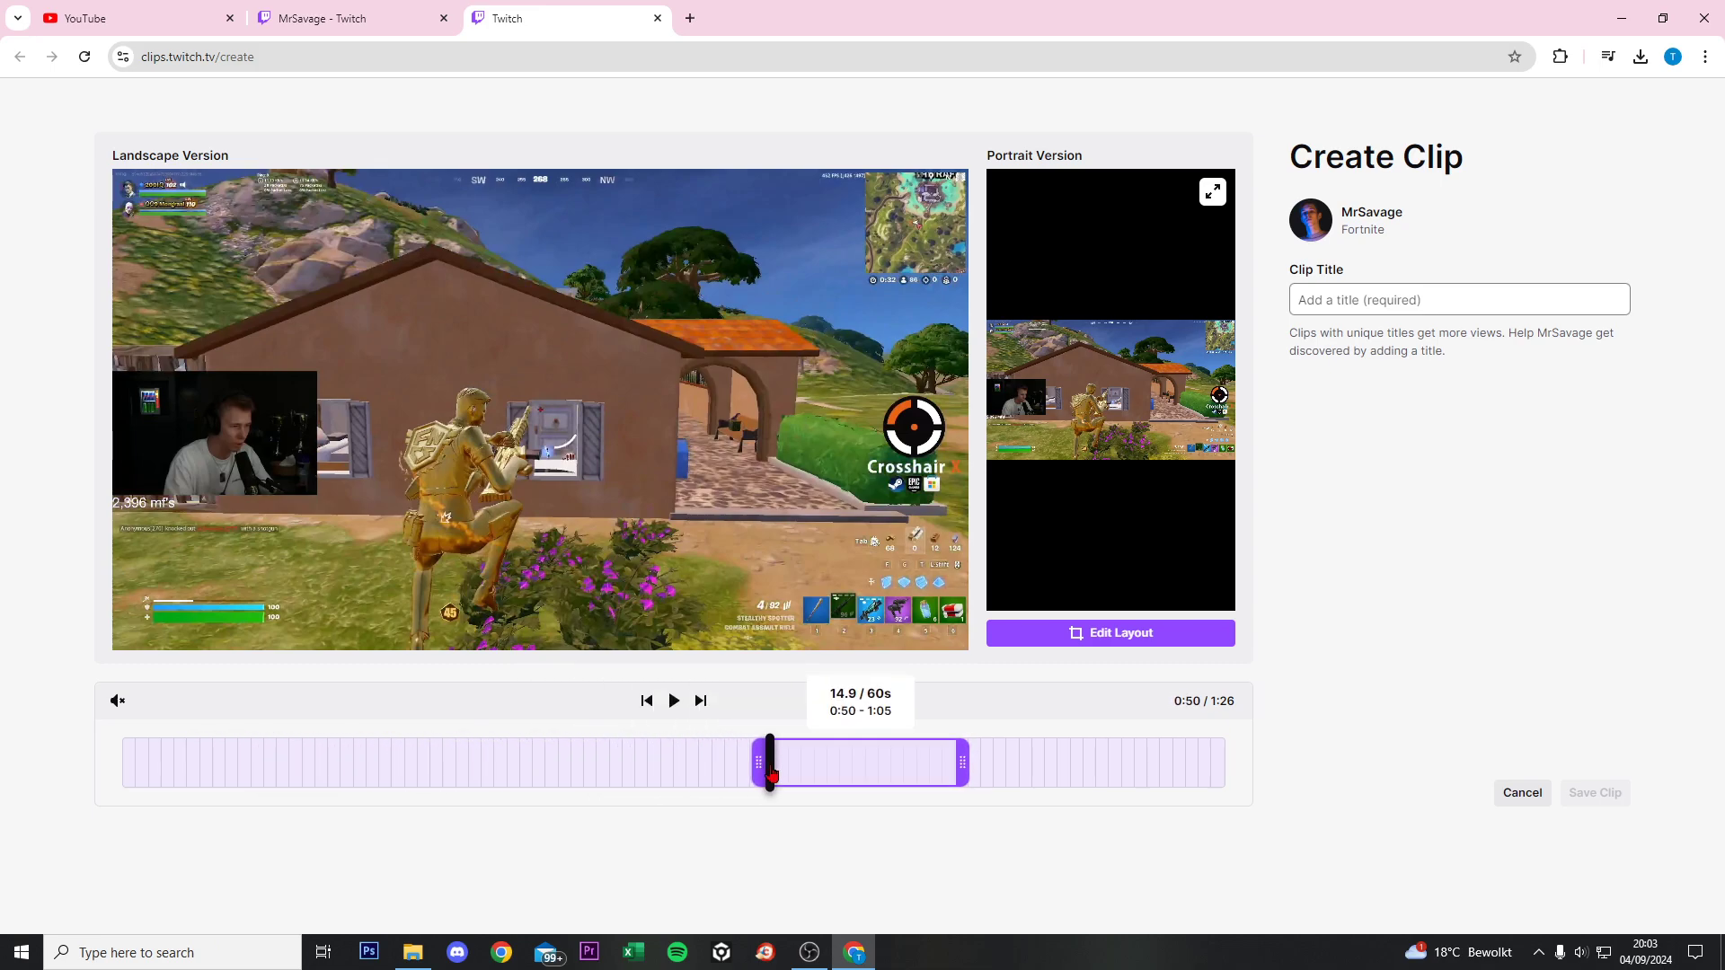
pyautogui.moveTo(759, 762); pyautogui.dragTo(832, 762)
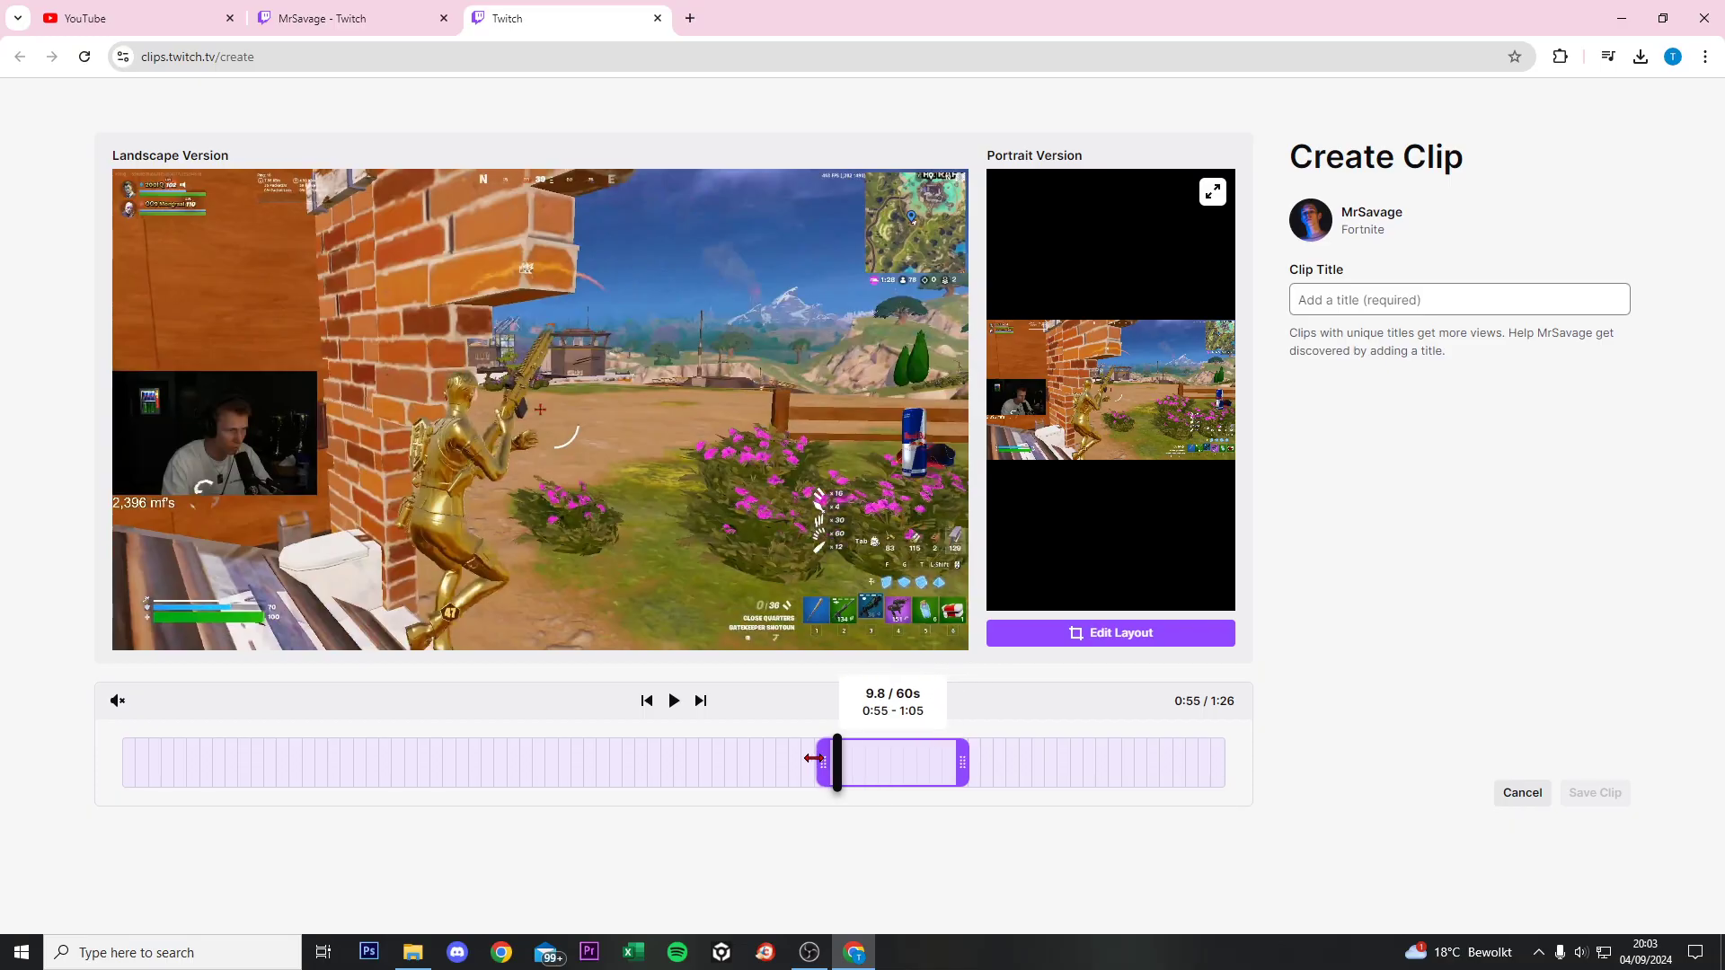
pyautogui.moveTo(834, 762); pyautogui.dragTo(268, 762)
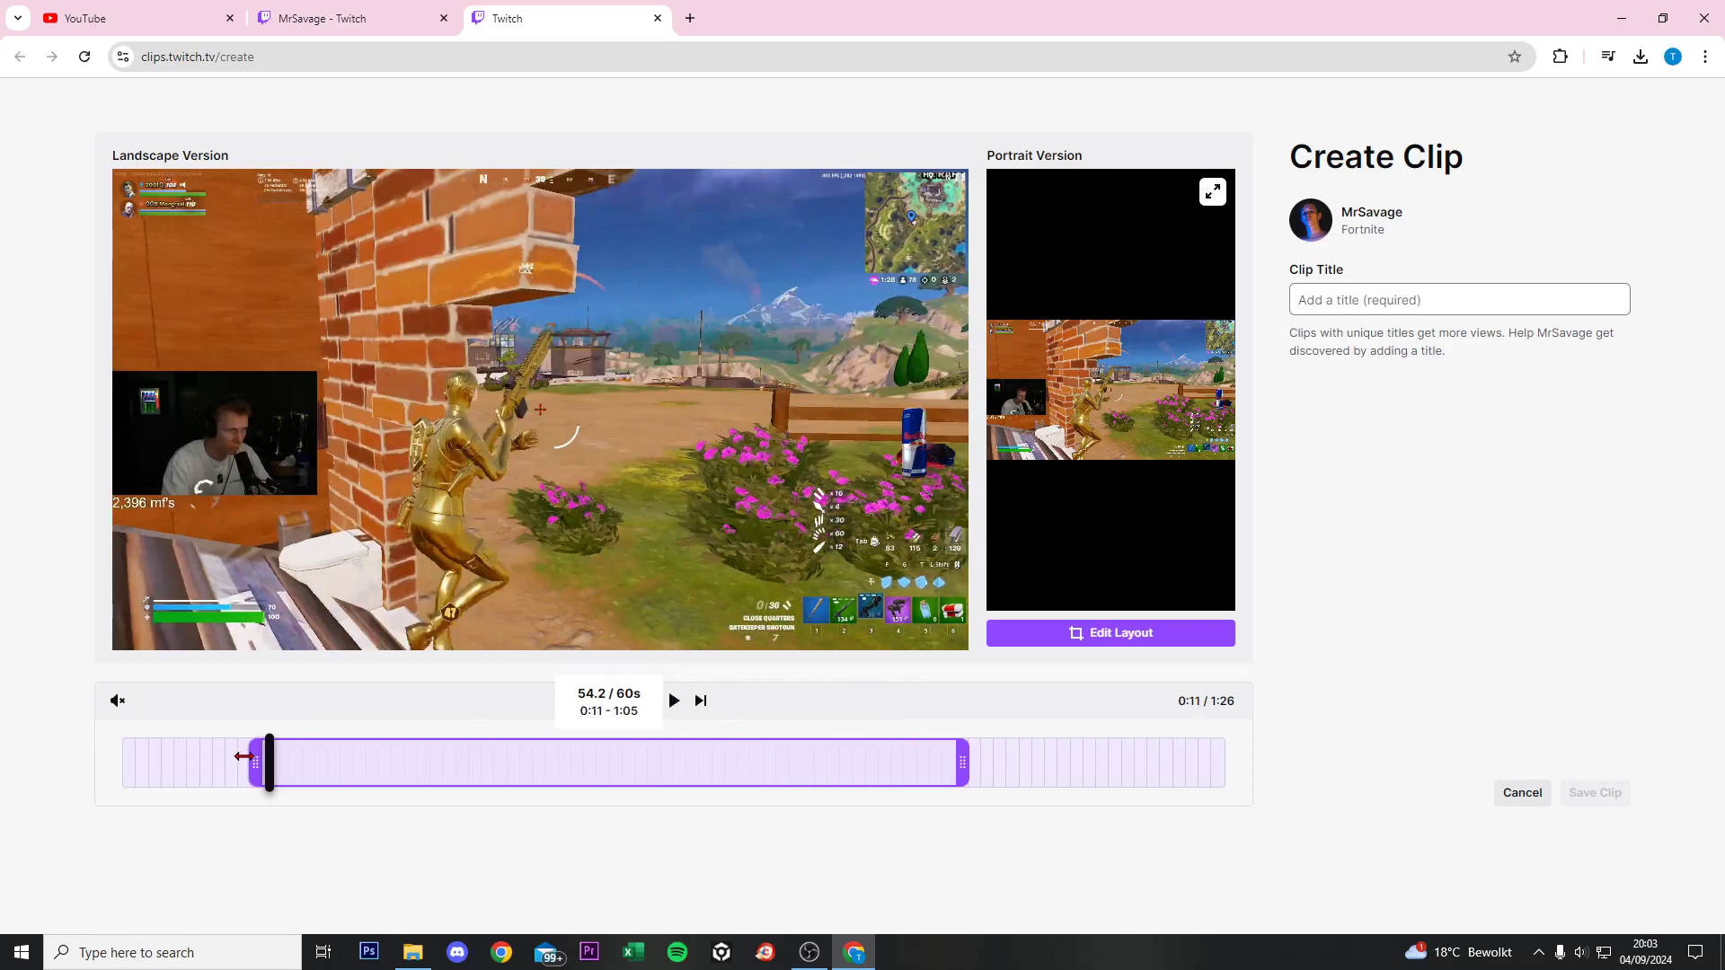
pyautogui.moveTo(265, 762); pyautogui.dragTo(181, 762)
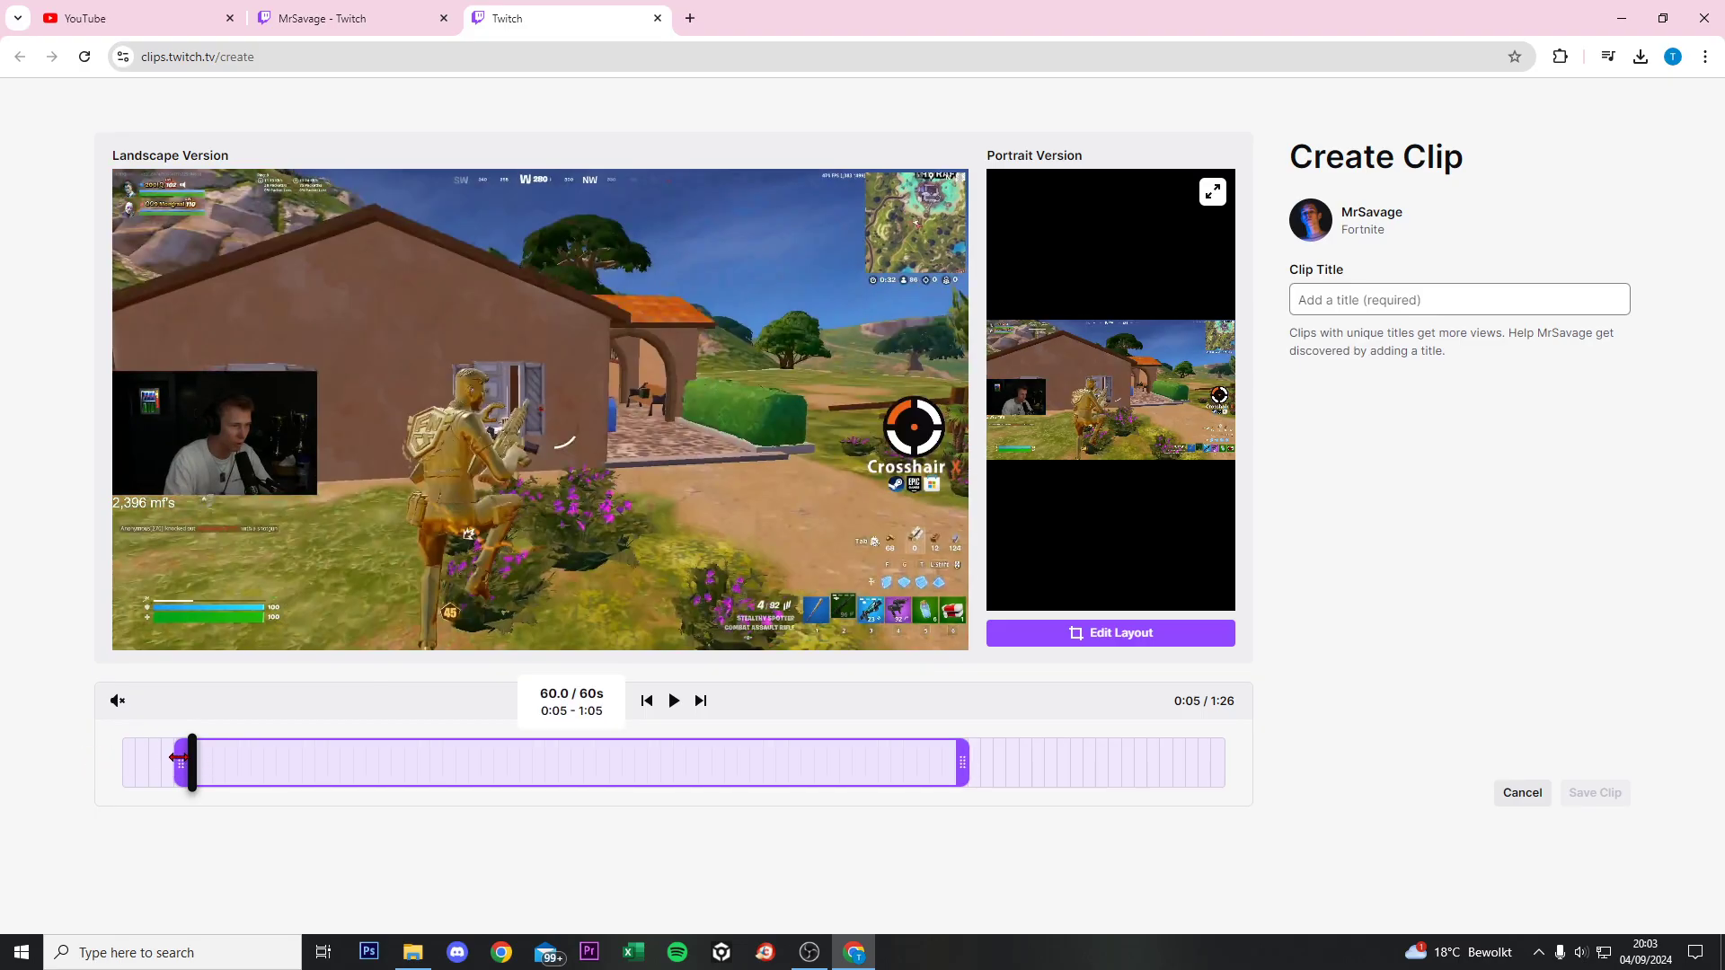
pyautogui.moveTo(183, 762); pyautogui.dragTo(615, 762)
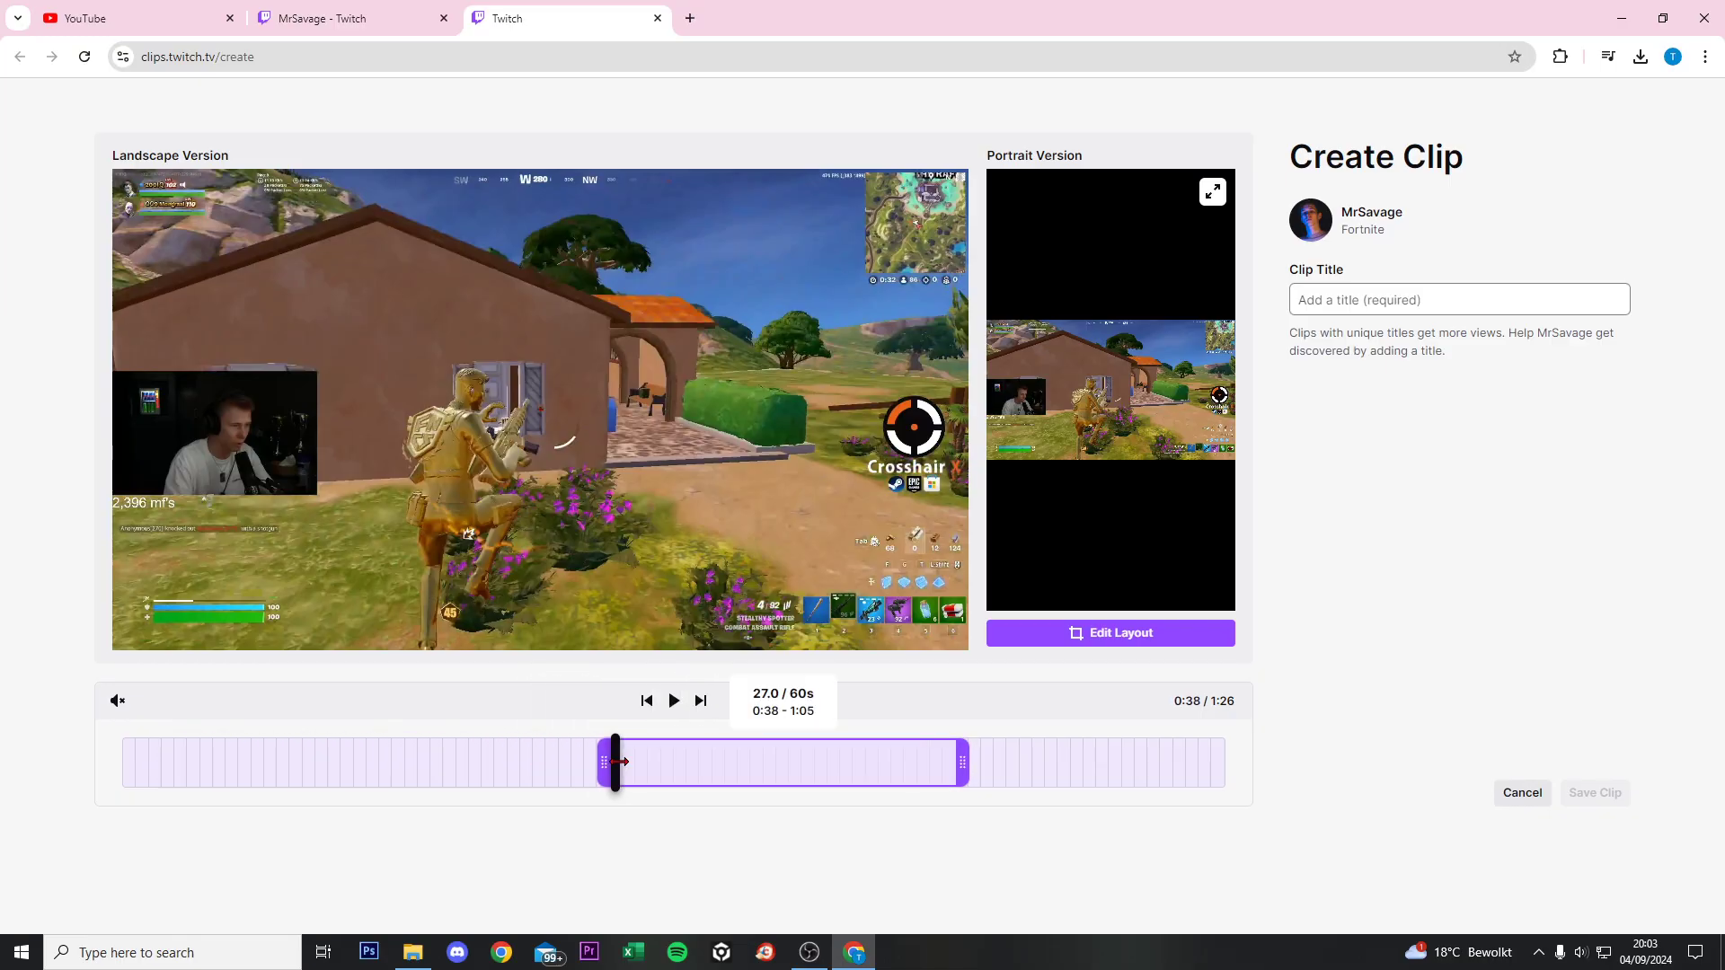
pyautogui.moveTo(615, 762); pyautogui.dragTo(183, 762)
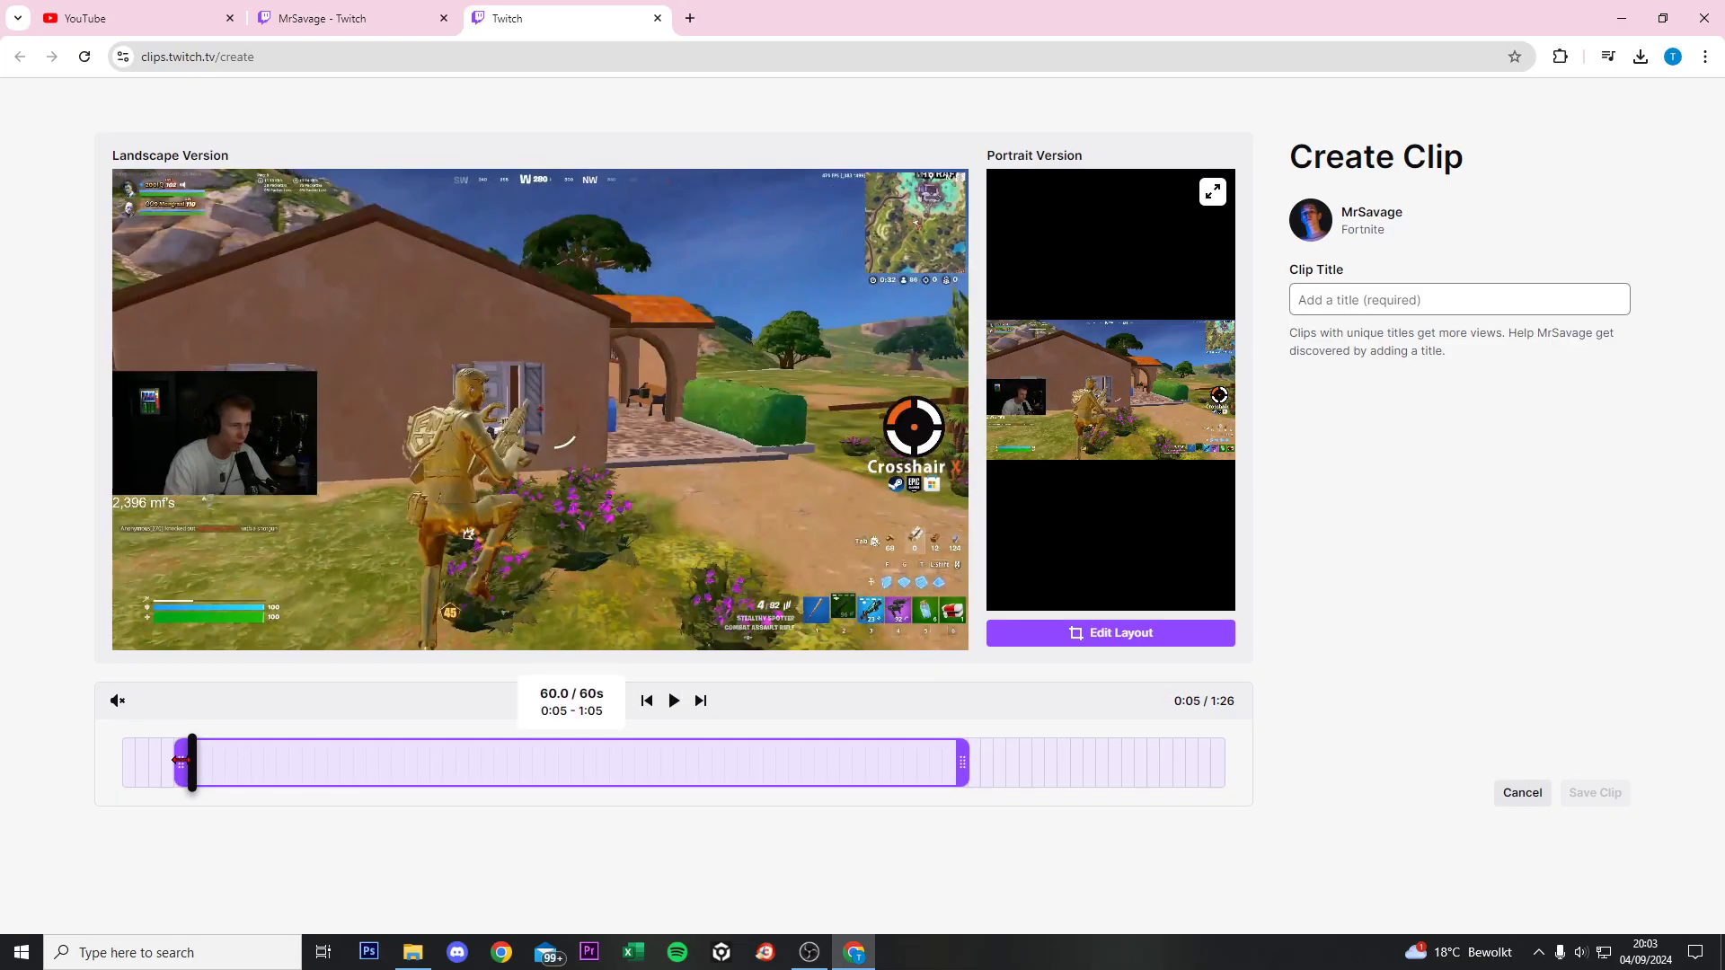
pyautogui.moveTo(180, 762); pyautogui.dragTo(814, 766)
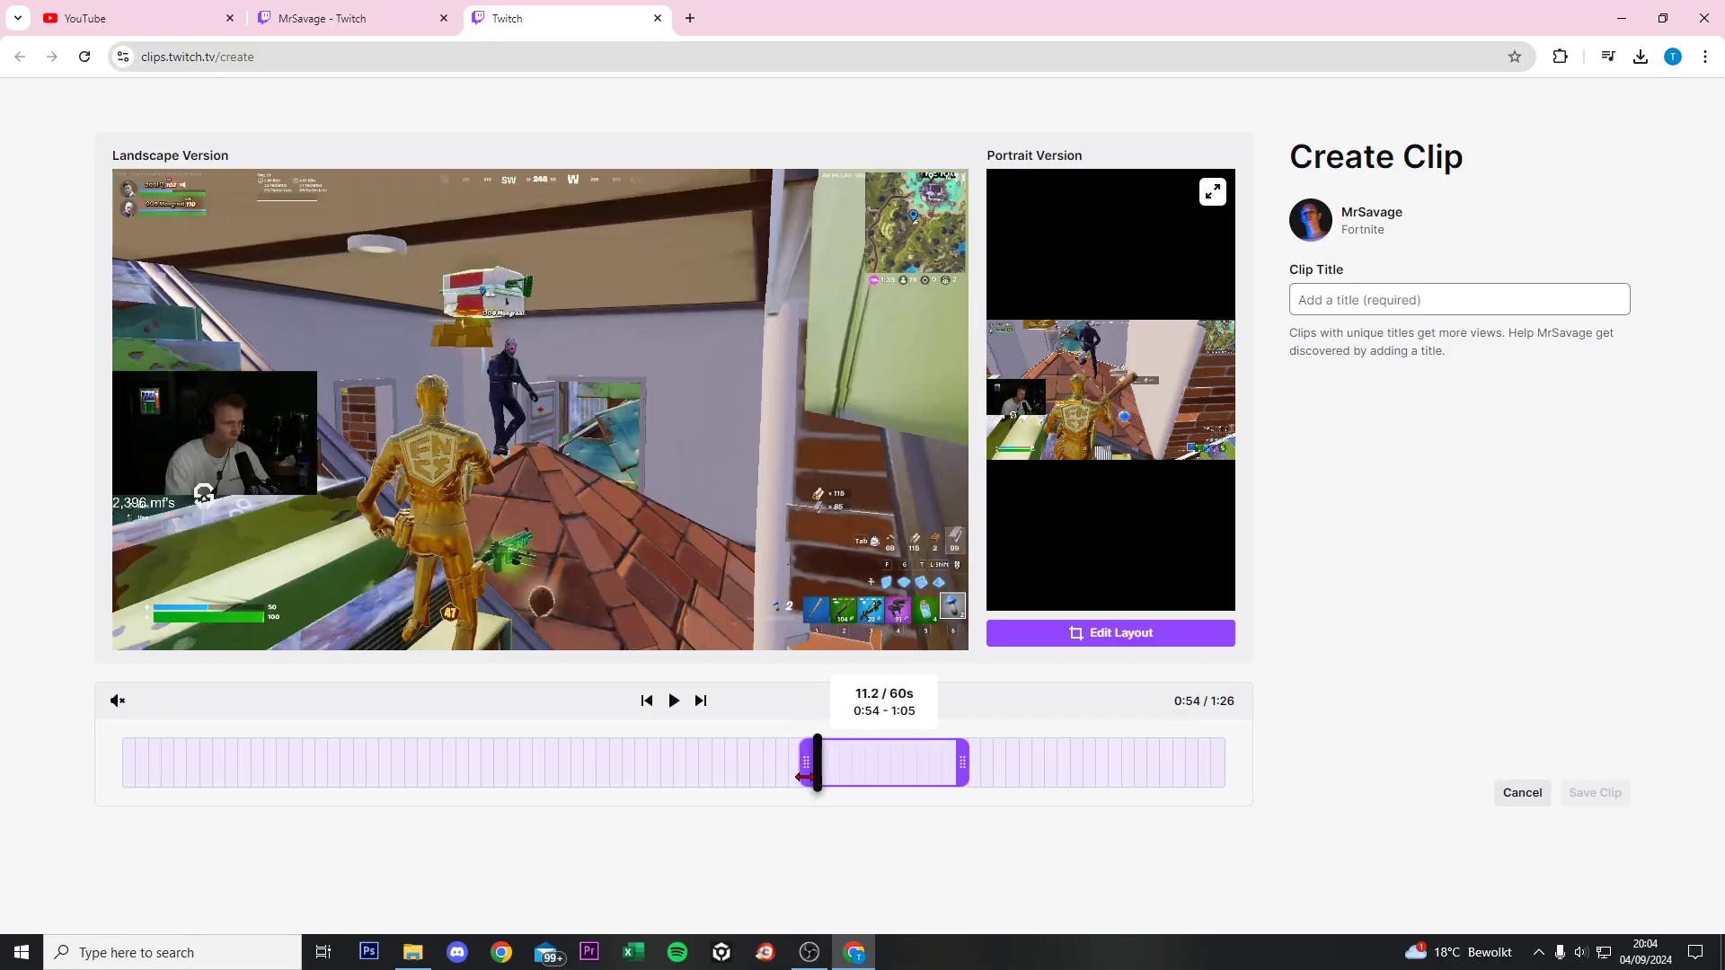
pyautogui.moveTo(816, 778); pyautogui.dragTo(832, 778)
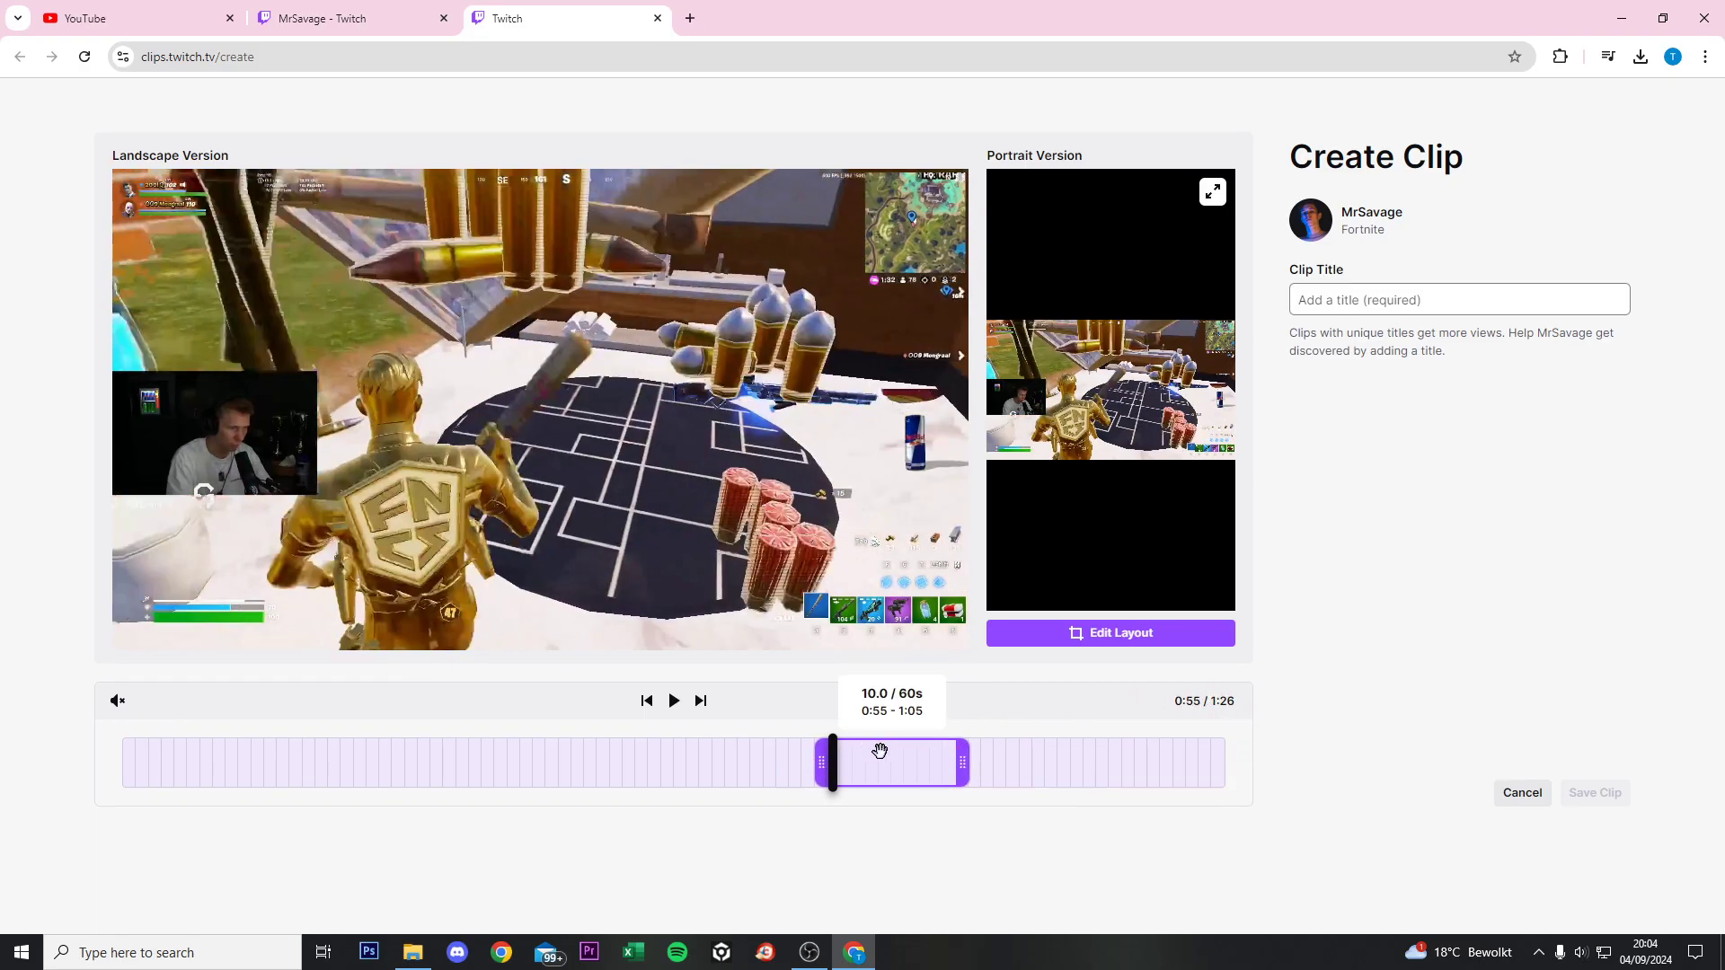
# Step: Title the clip '10 Seconds Test' and save it without editing the portrait layout
pyautogui.click(1459, 298)
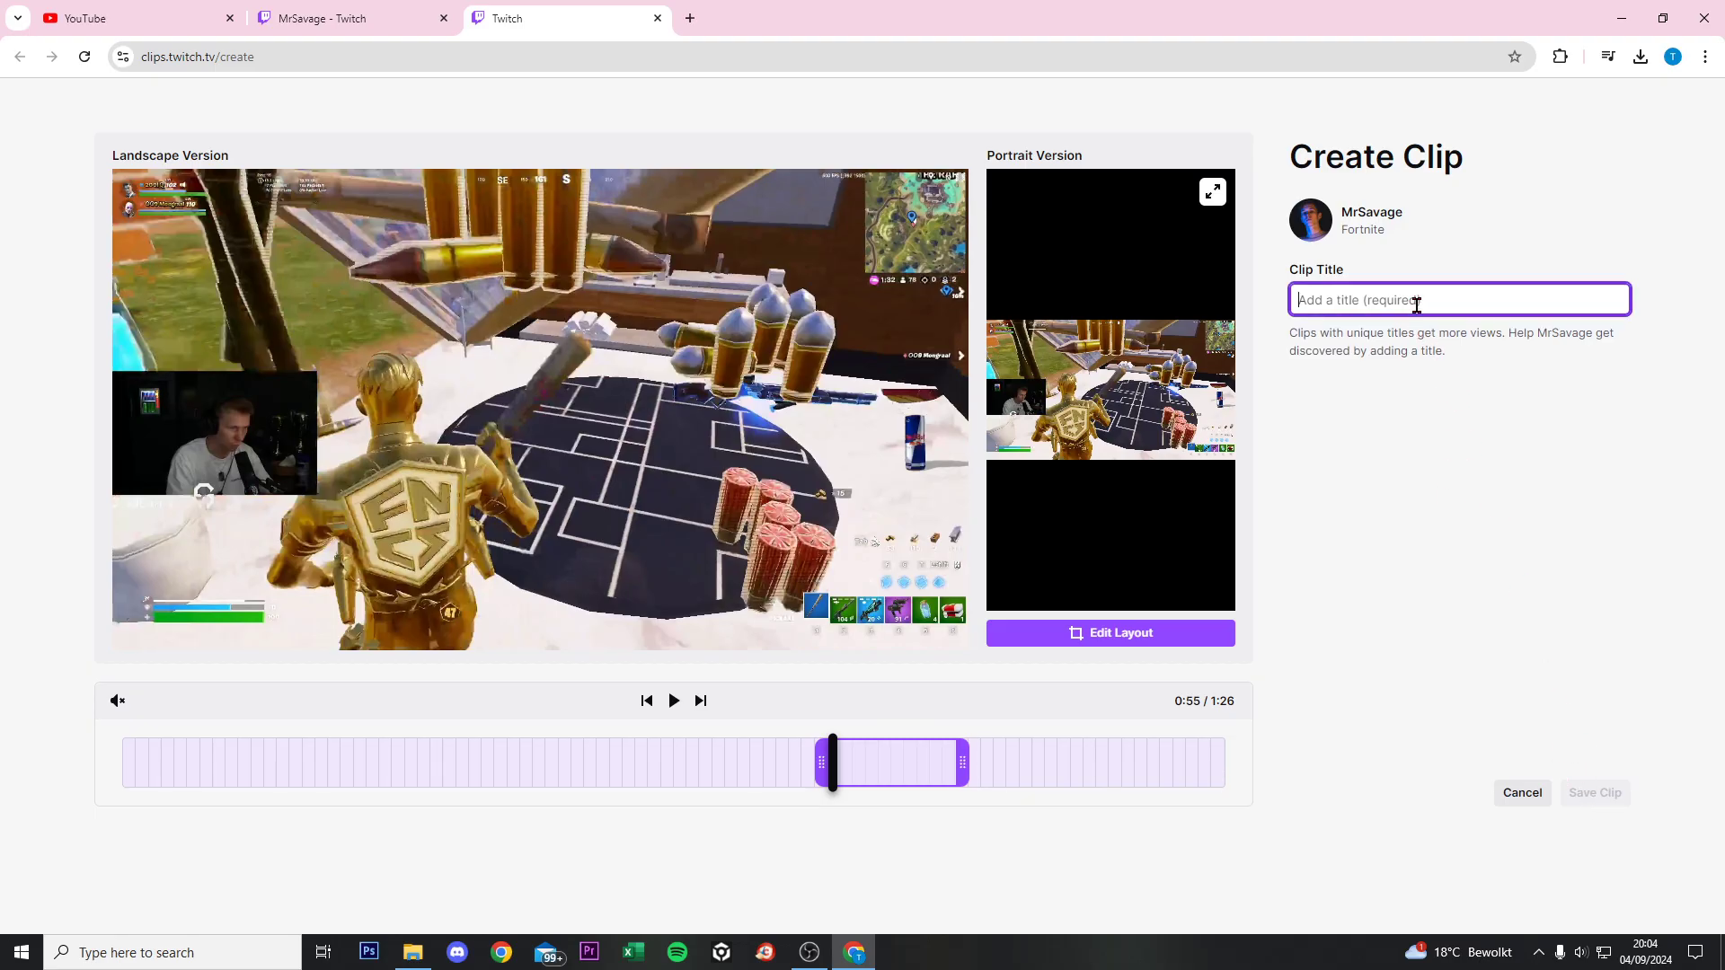
pyautogui.write('10 Seconds Test')
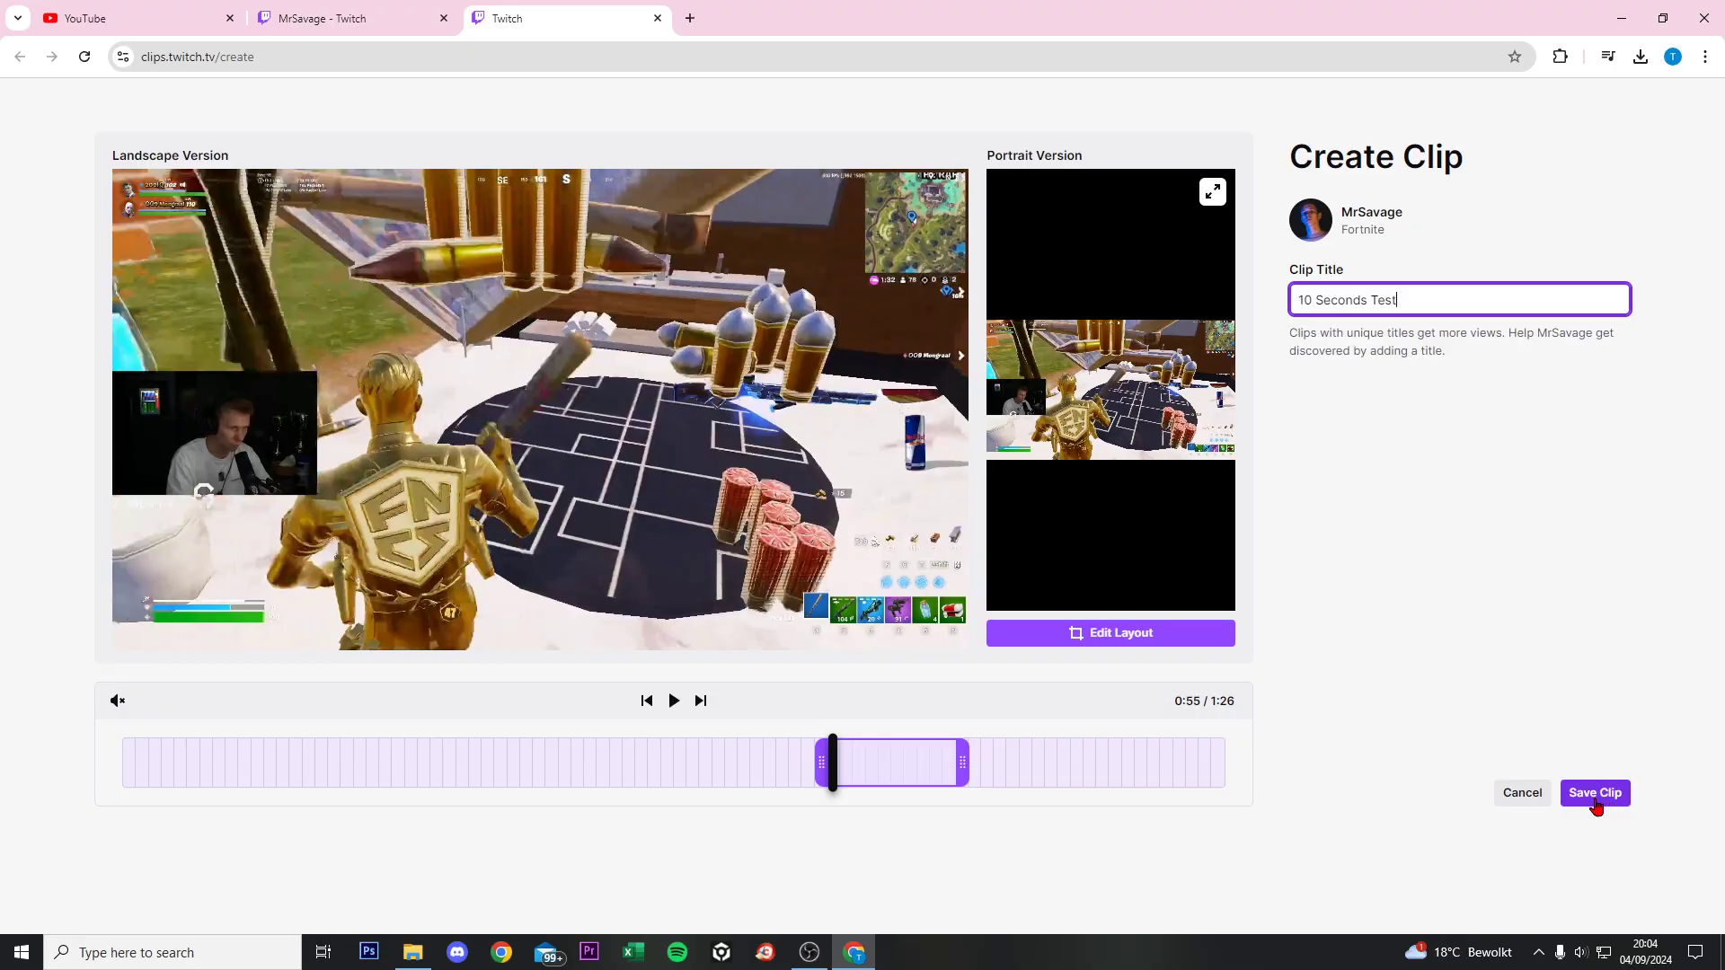
pyautogui.click(1596, 792)
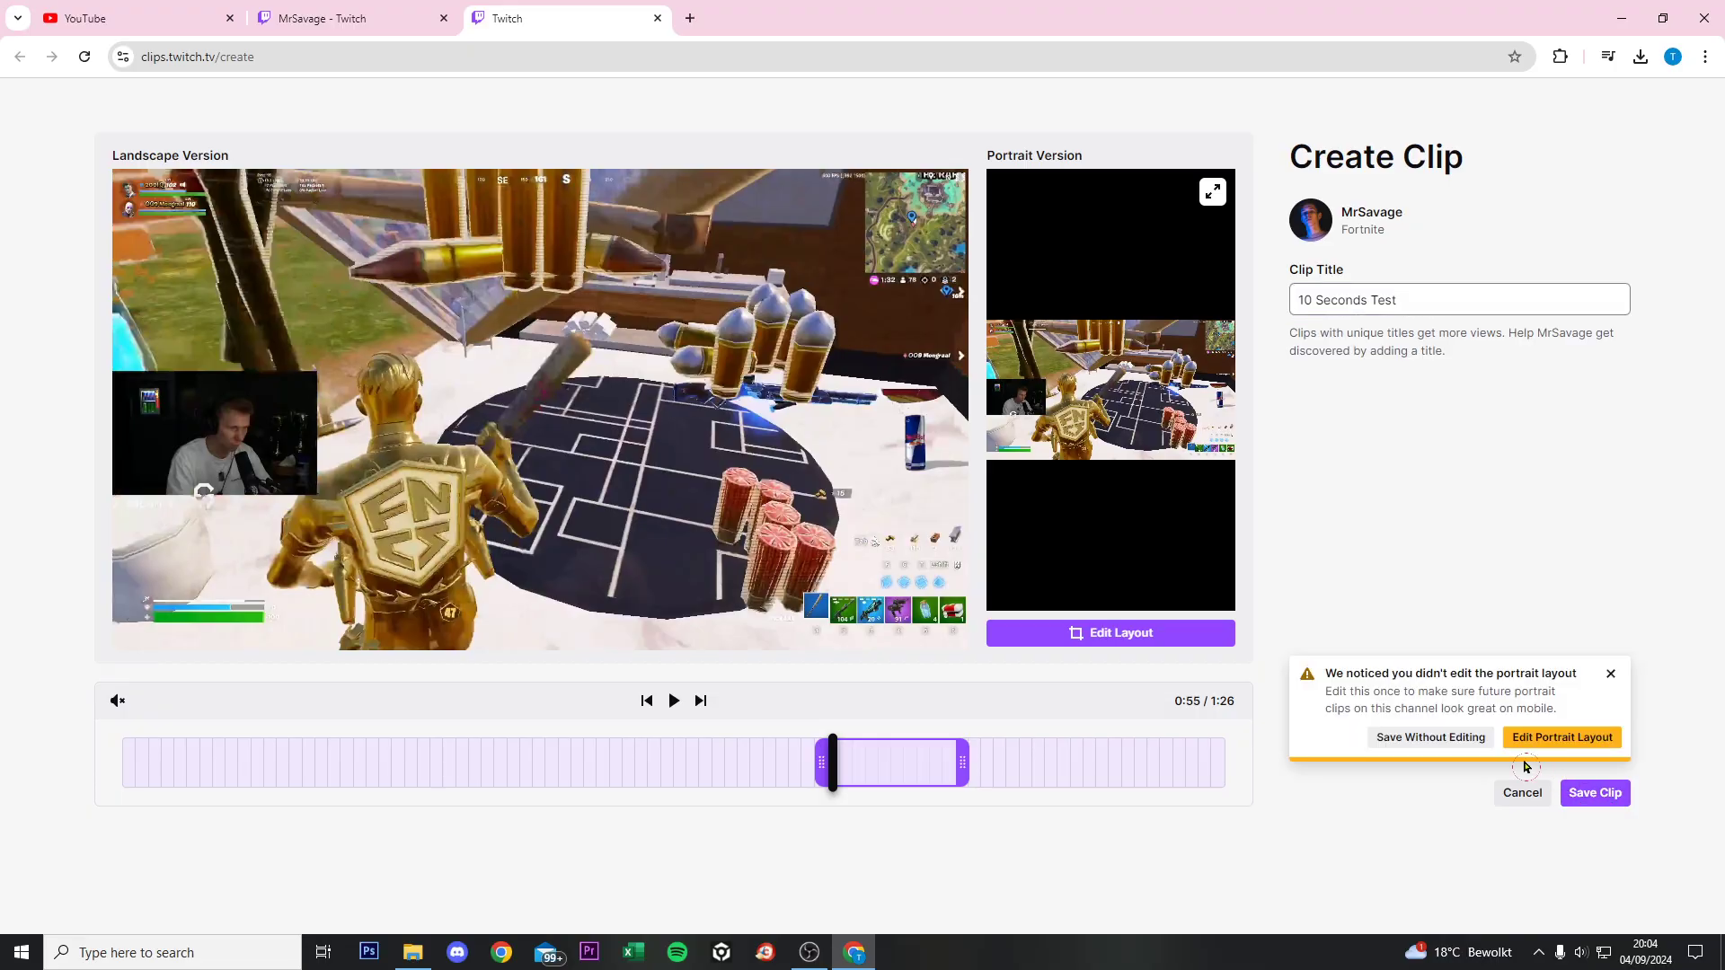
pyautogui.click(1431, 737)
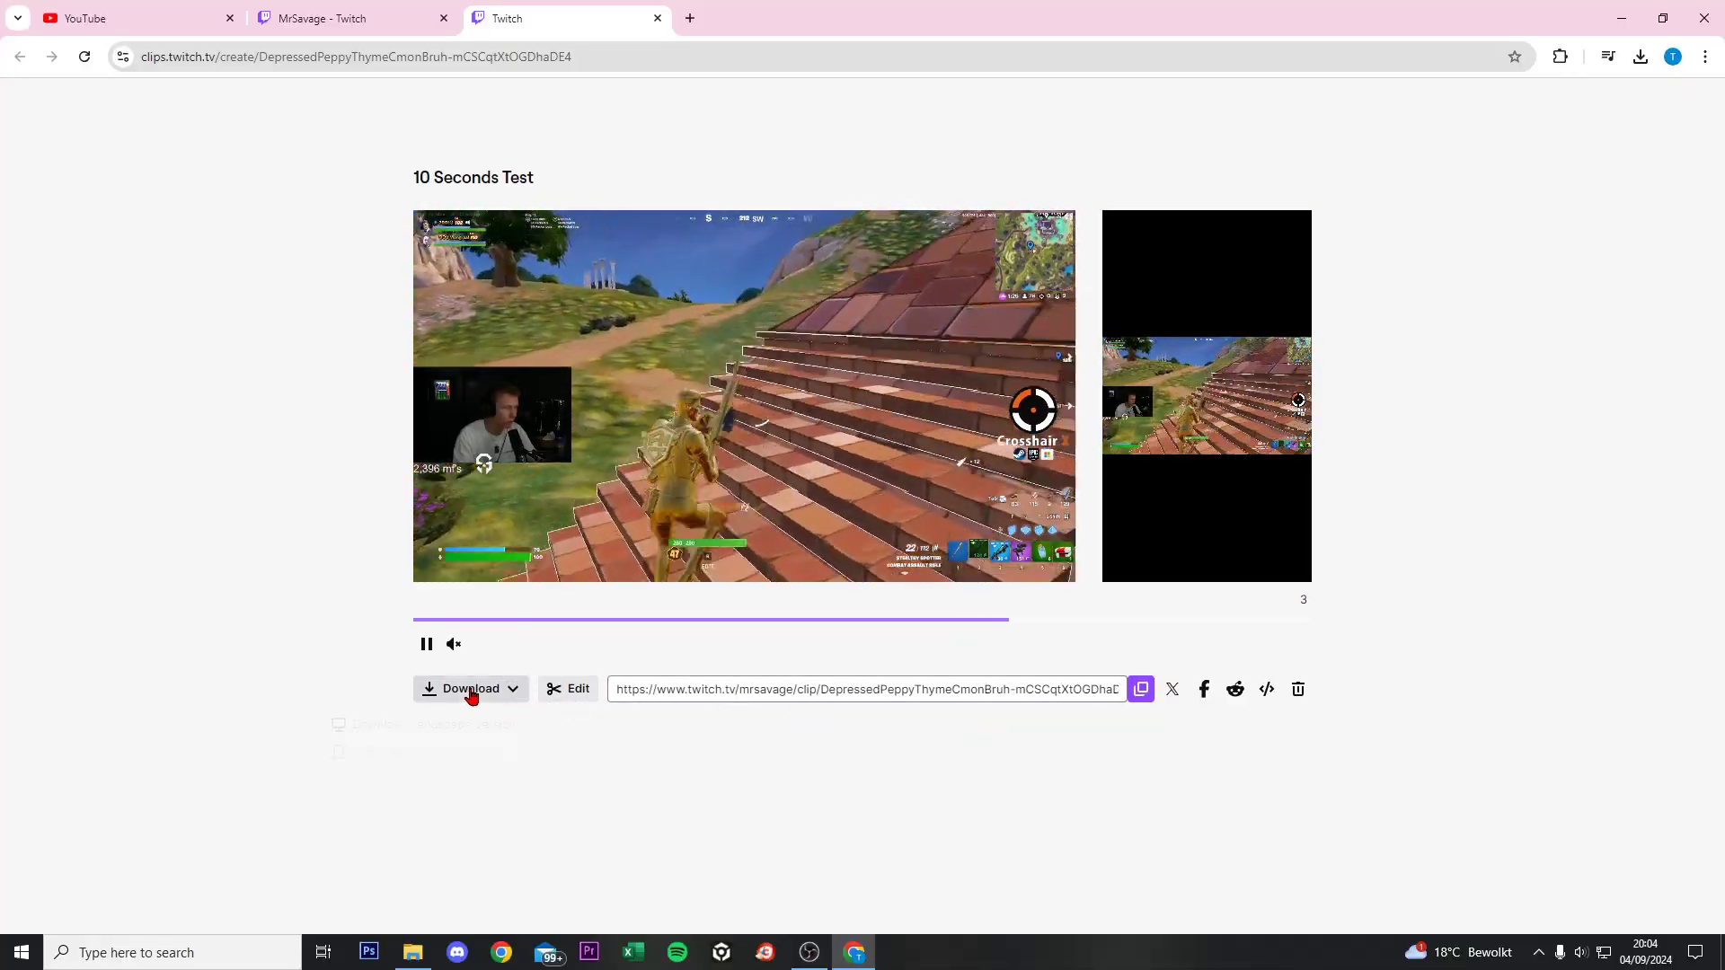
# Step: Show the landscape and portrait download choices for the saved clip
pyautogui.click(471, 690)
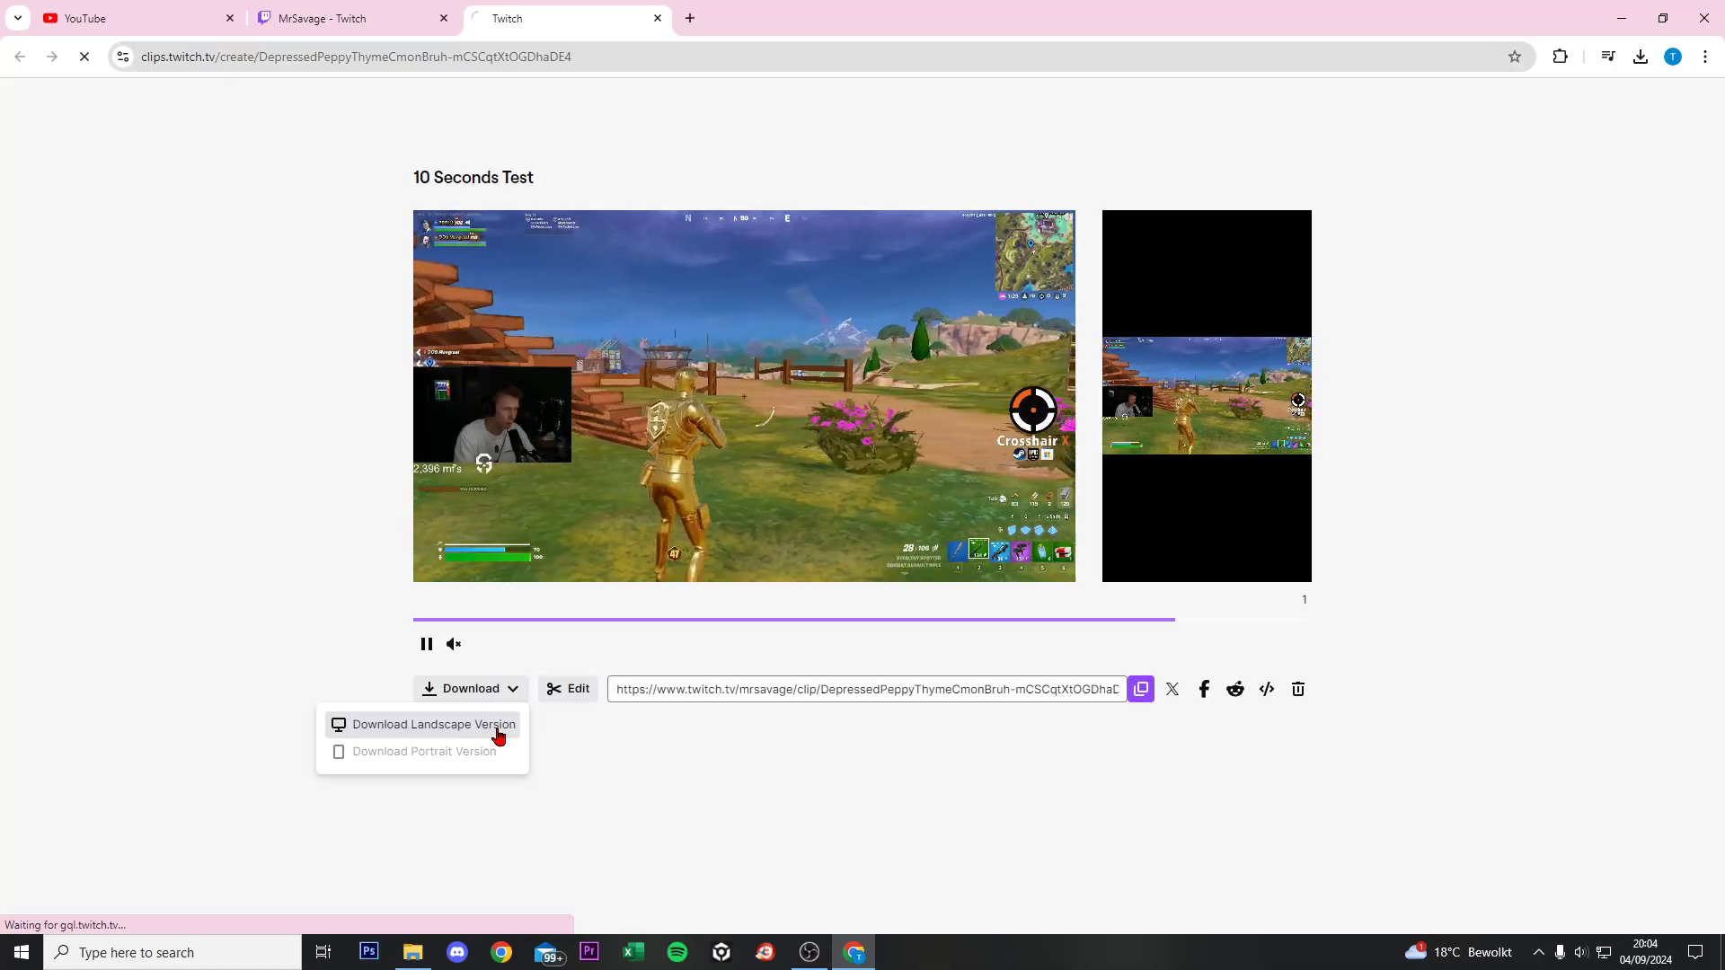